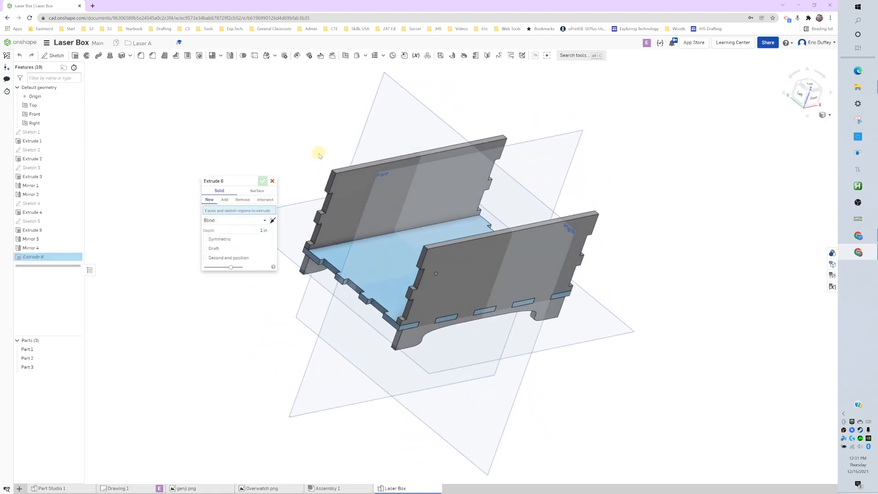
# Step: Sketch a 3 by 2.5 rectangle on the end face covering the box's open end
pyautogui.click(273, 180)
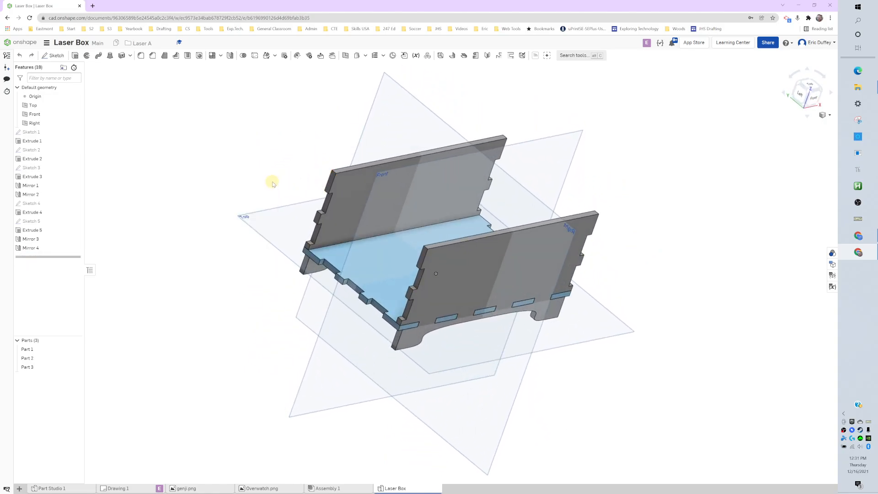
pyautogui.click(53, 55)
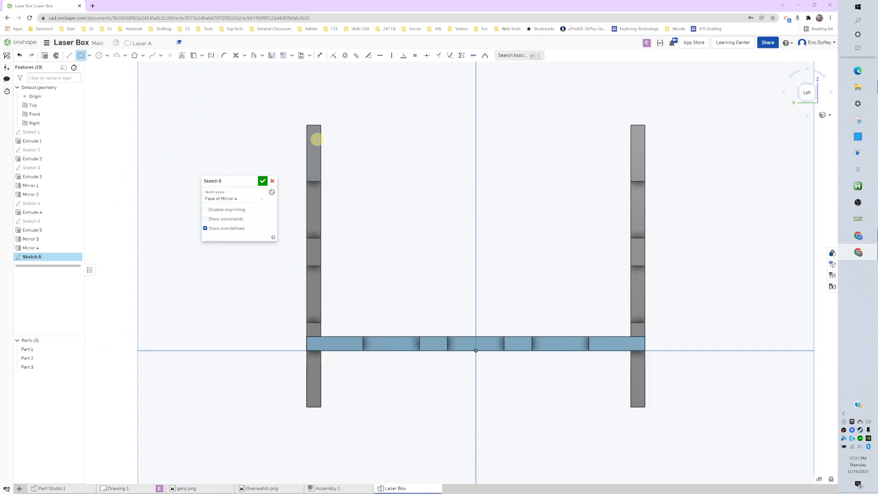
pyautogui.moveTo(313, 126); pyautogui.dragTo(648, 407)
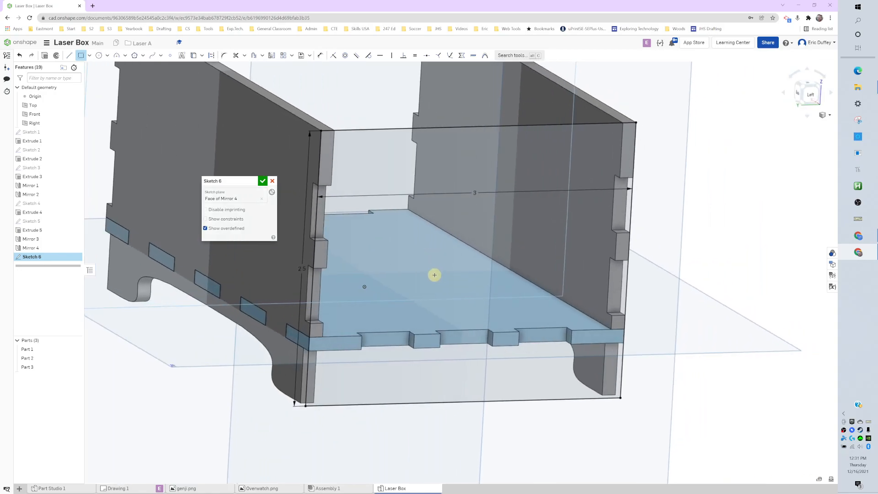
pyautogui.moveTo(434, 275); pyautogui.dragTo(406, 259)
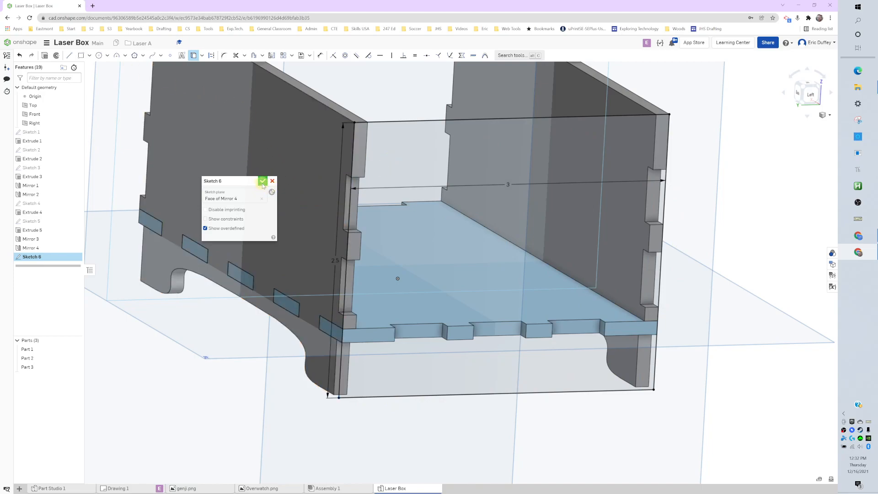
# Step: Extrude the rectangle as a New part 0.125 in thick, forming the blue end panel
pyautogui.click(262, 181)
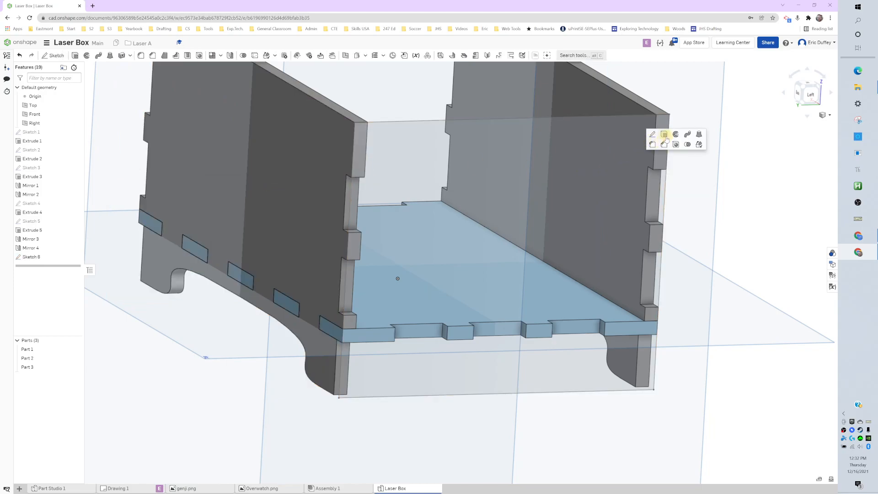
pyautogui.click(664, 134)
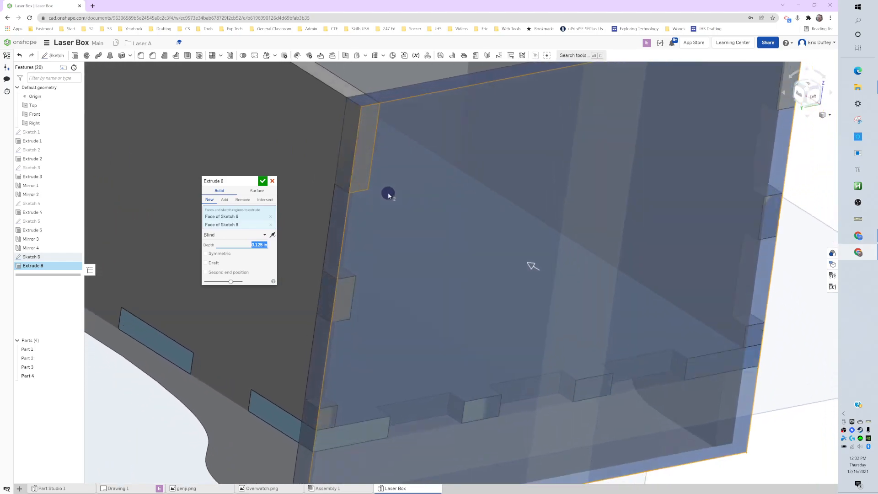
pyautogui.moveTo(389, 194); pyautogui.dragTo(467, 212)
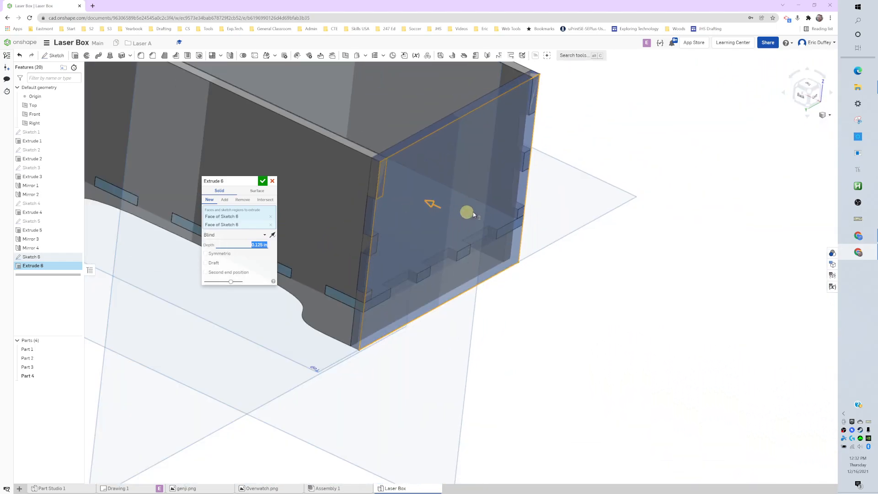
pyautogui.moveTo(473, 214); pyautogui.dragTo(293, 185)
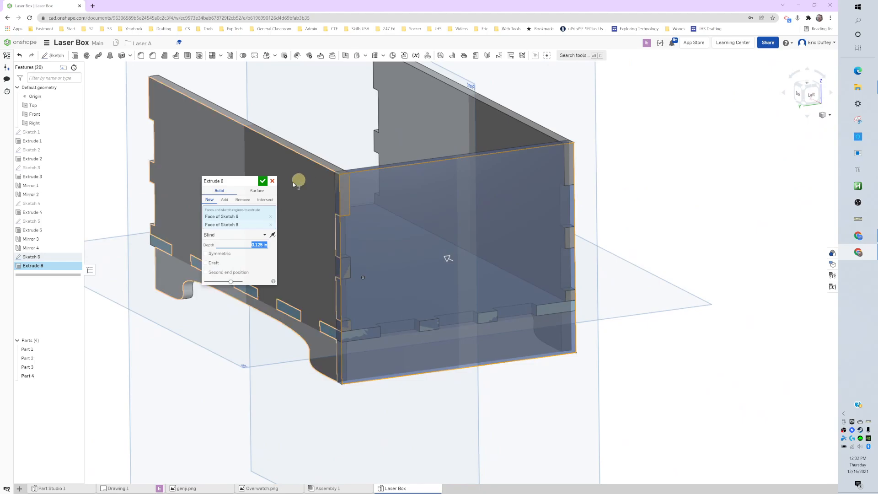
pyautogui.click(263, 180)
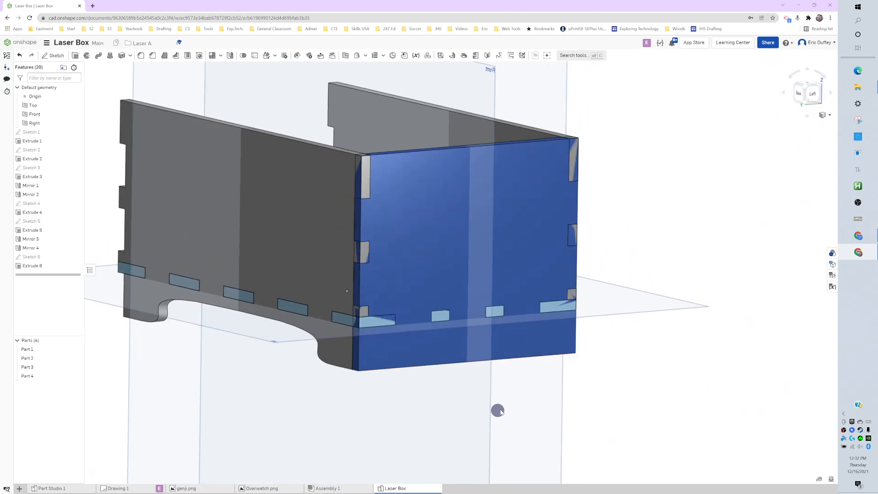
pyautogui.moveTo(498, 410); pyautogui.dragTo(446, 393)
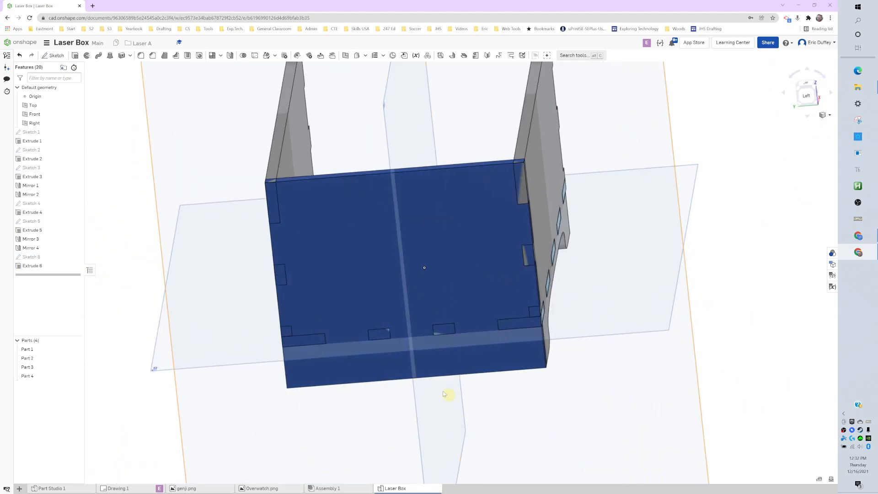
pyautogui.moveTo(442, 393); pyautogui.dragTo(398, 369)
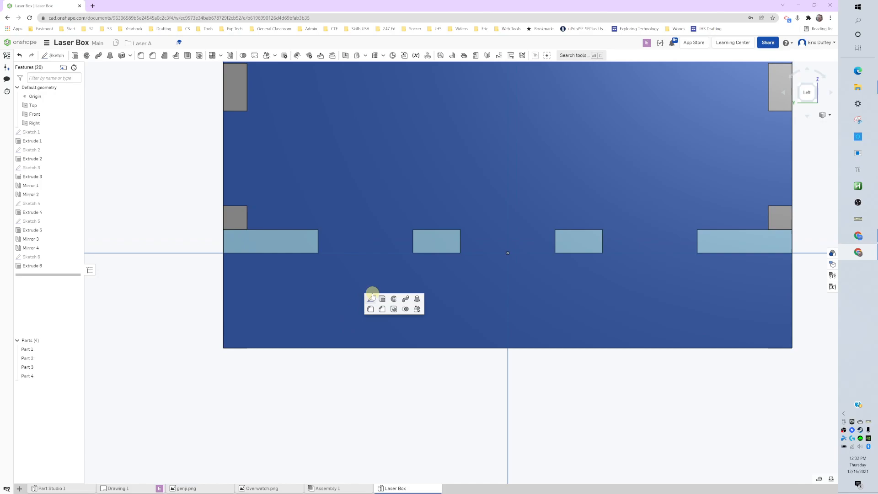
# Step: Sketch the arch curve on the panel face, dimensioned 0.375 high and 0.5 in from the edge
pyautogui.click(371, 298)
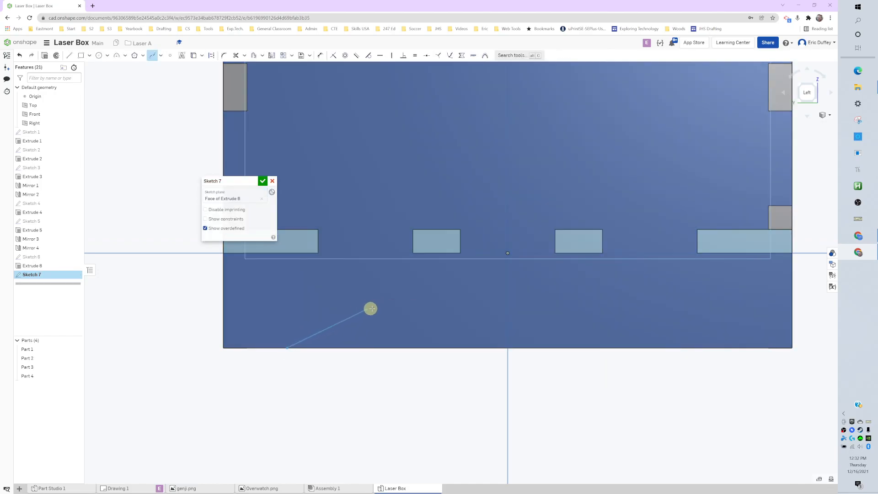
pyautogui.moveTo(370, 308); pyautogui.dragTo(505, 290)
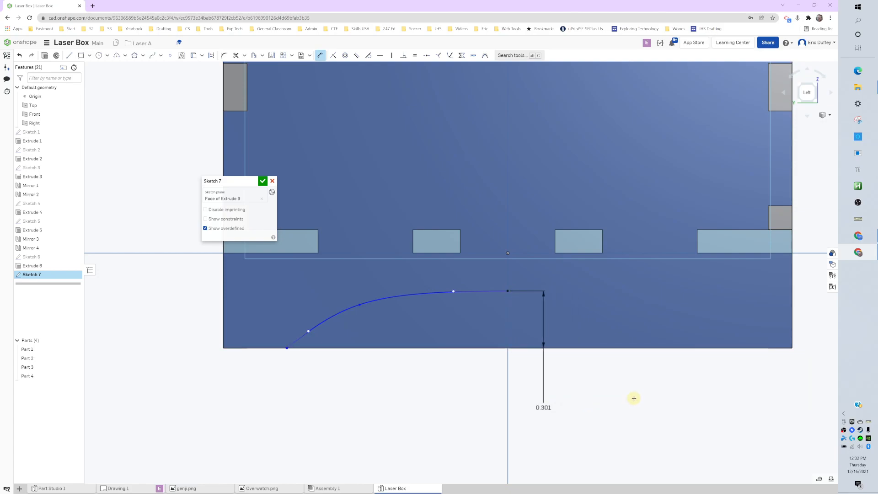
pyautogui.moveTo(286, 348); pyautogui.dragTo(280, 347)
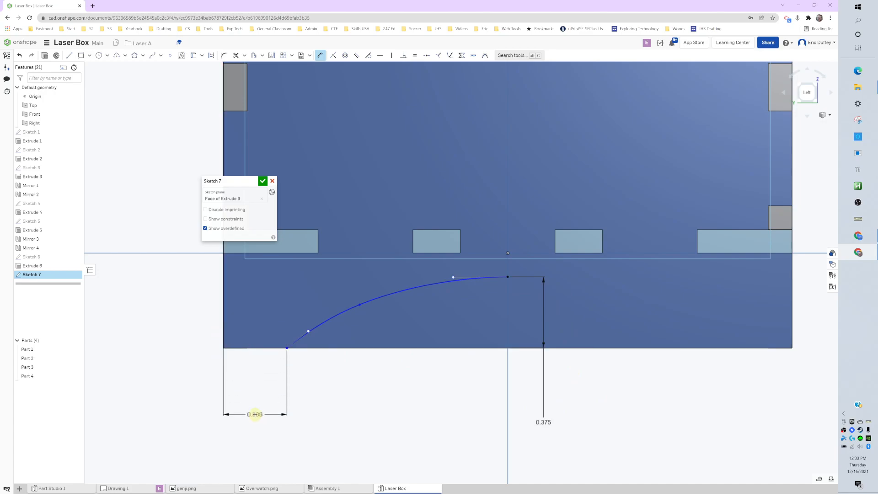
pyautogui.doubleClick(256, 414)
pyautogui.write('0.5')
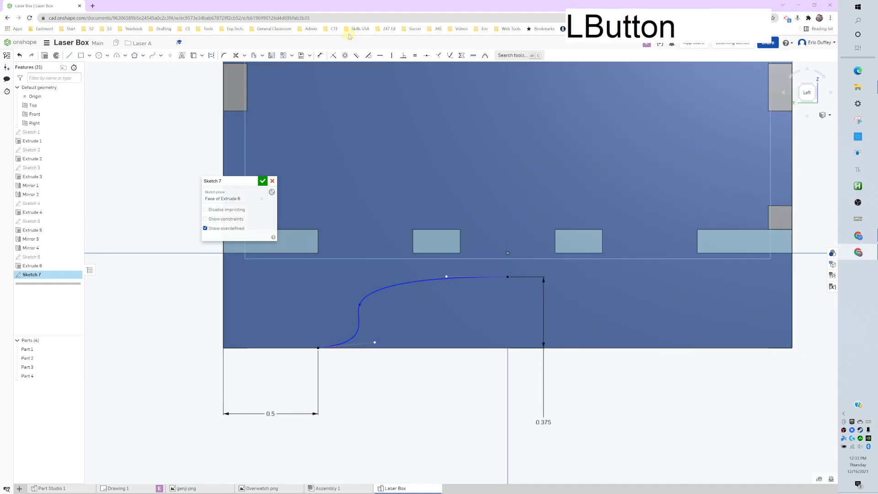
pyautogui.click(270, 55)
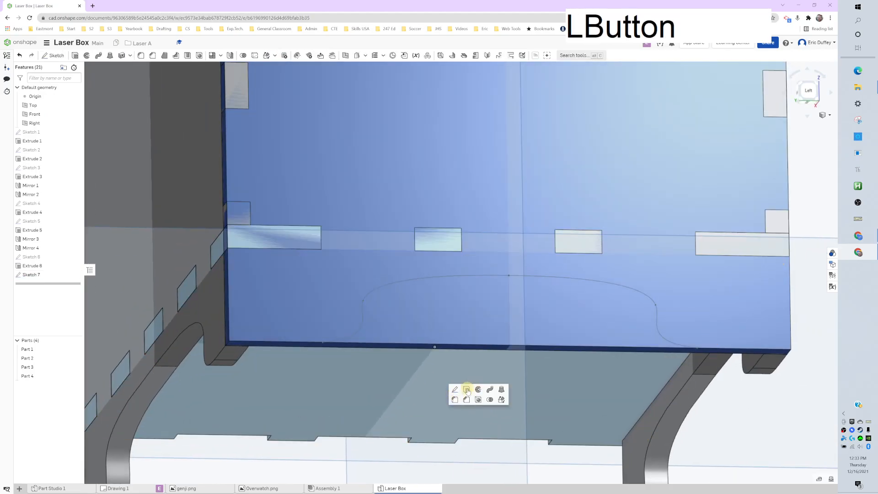
# Step: Extrude the arch sketch as a Remove cut Through all the blue panel
pyautogui.click(467, 390)
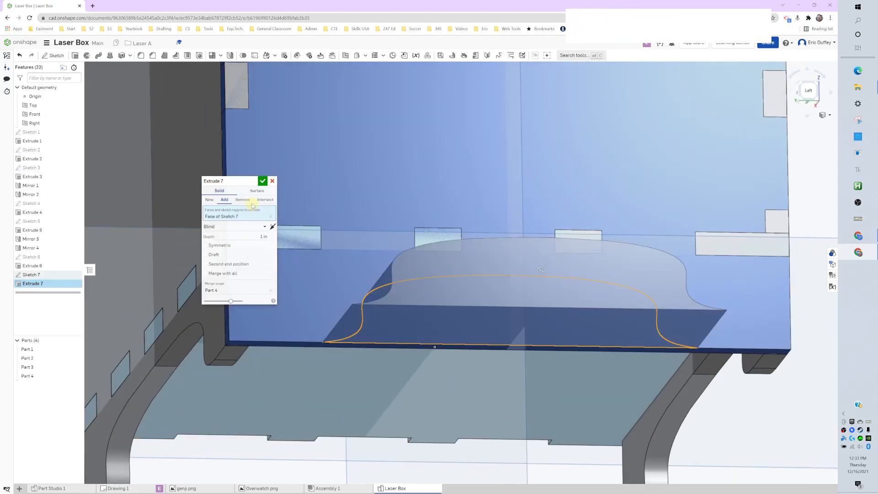
pyautogui.click(243, 199)
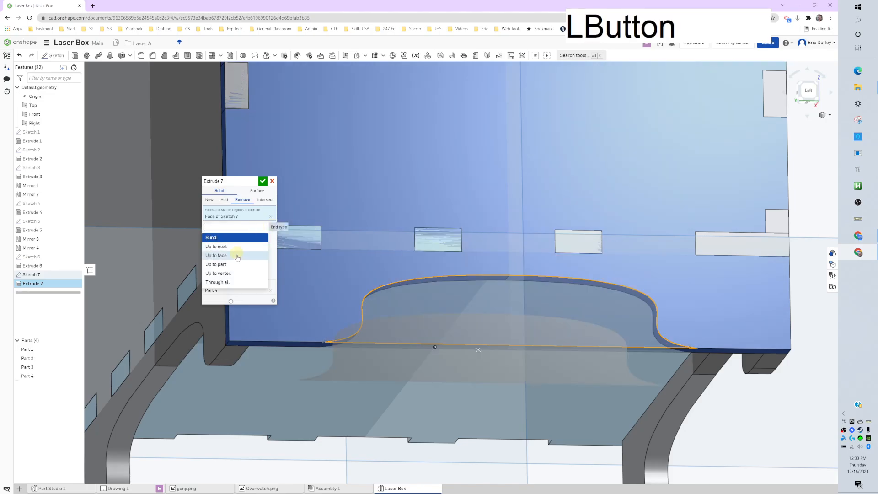
pyautogui.click(218, 281)
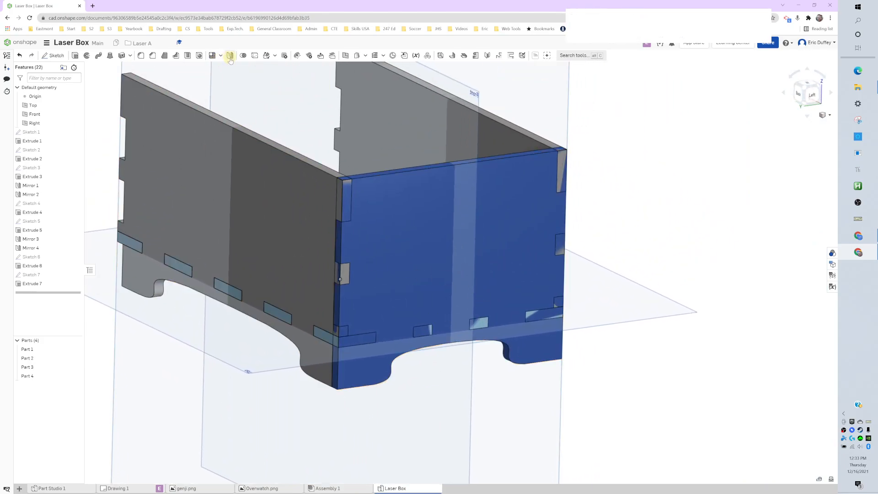
# Step: Part-mirror Part 4 across the Right plane and inspect both end panels
pyautogui.click(230, 55)
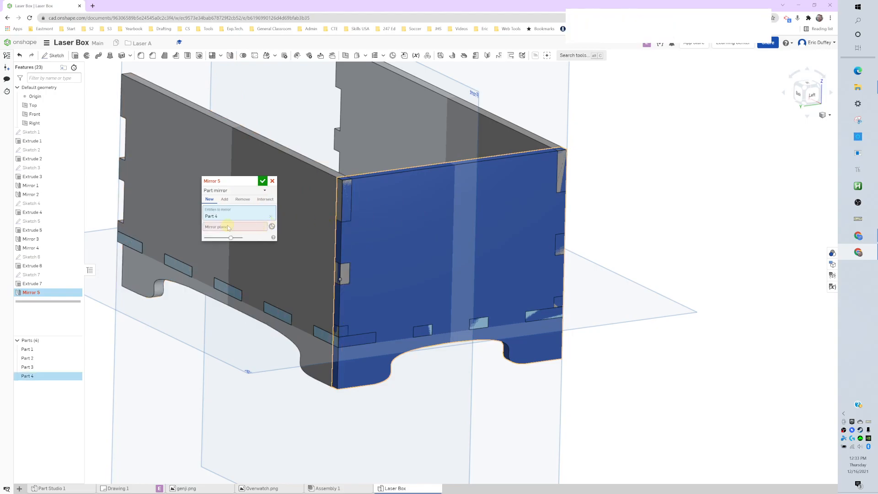
pyautogui.click(34, 123)
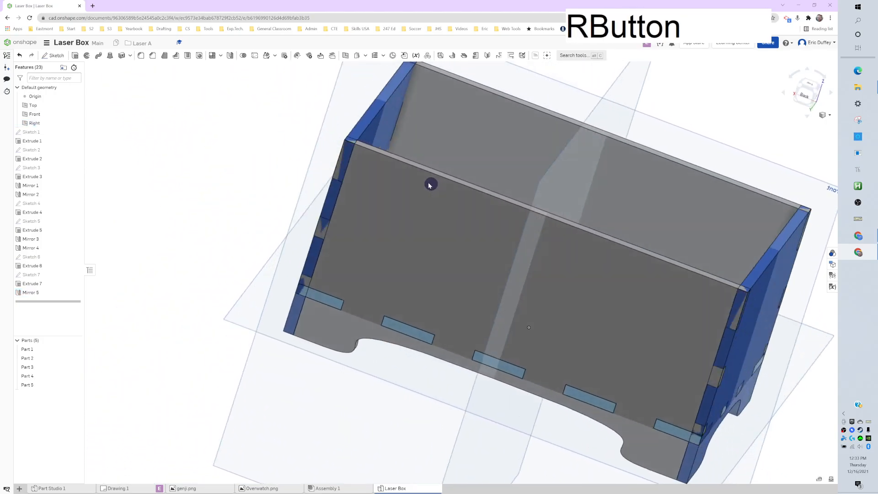
pyautogui.moveTo(431, 184); pyautogui.dragTo(495, 228)
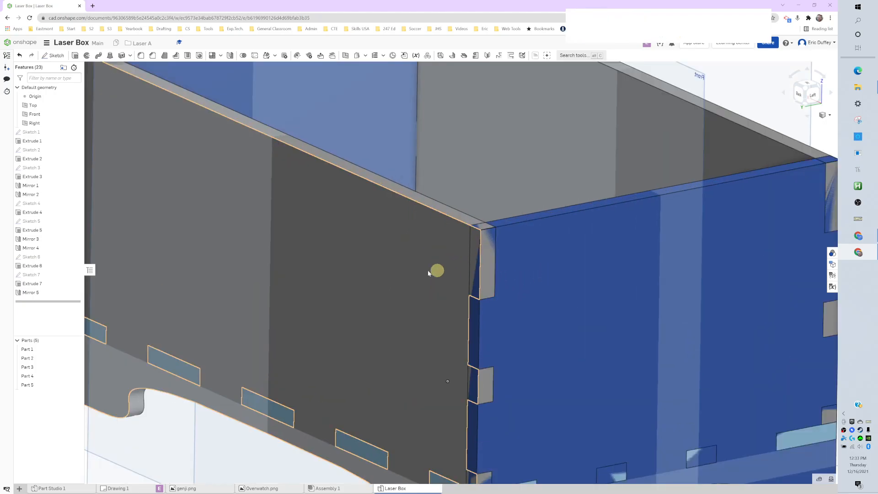
pyautogui.moveTo(437, 272); pyautogui.dragTo(398, 316)
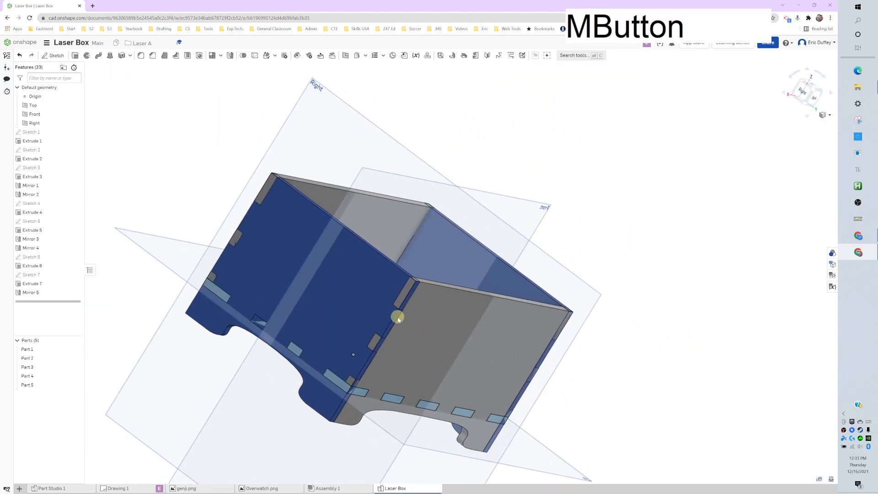